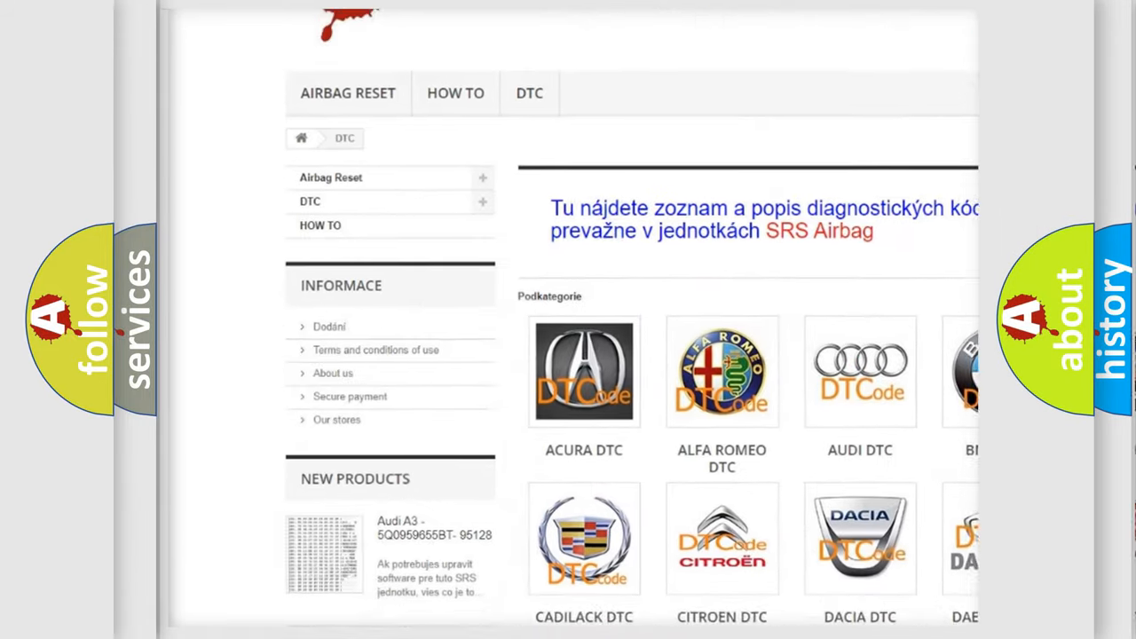
scroll("down", 3)
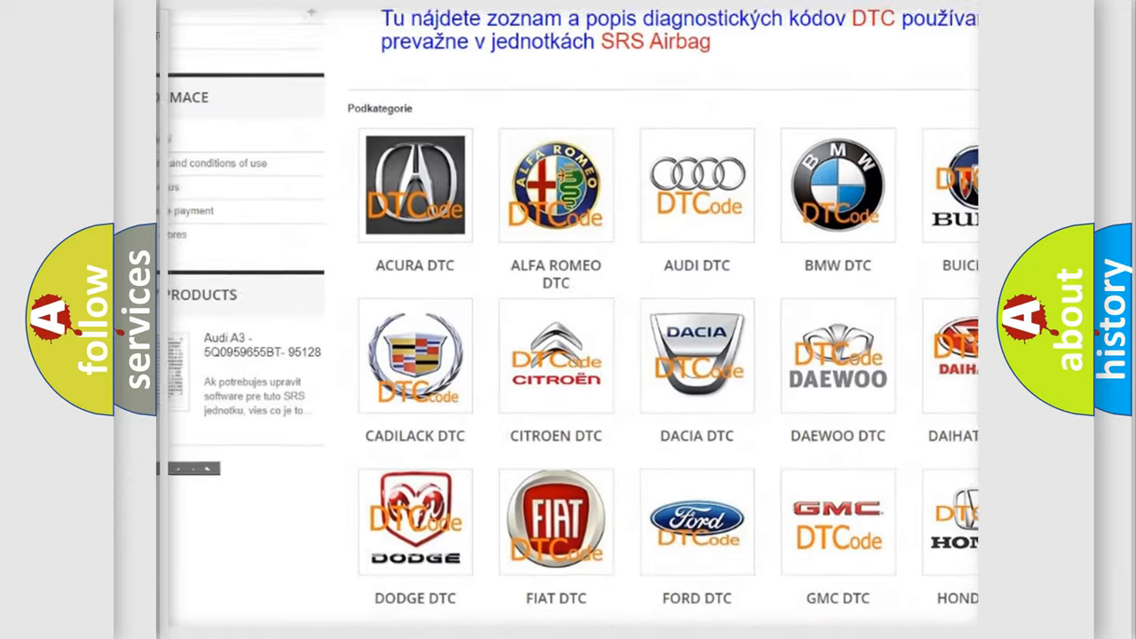